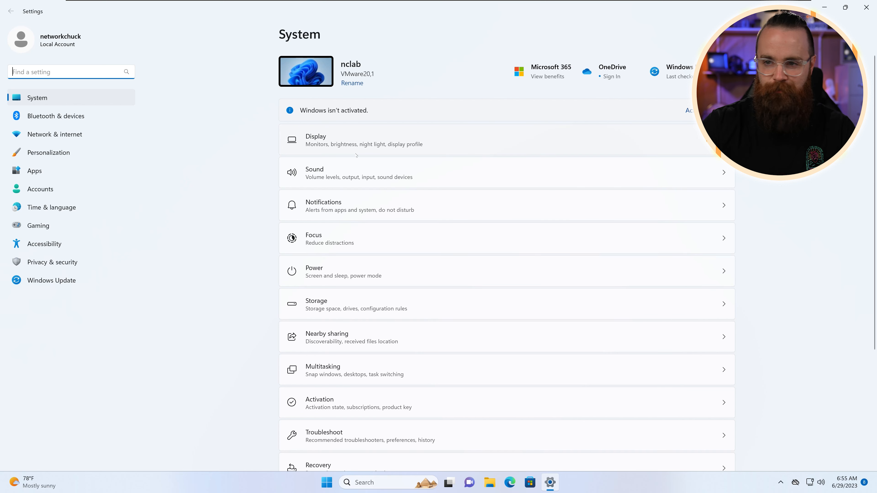
- Scroll up and down through the System page's list of settings categories
scroll("down", 3)
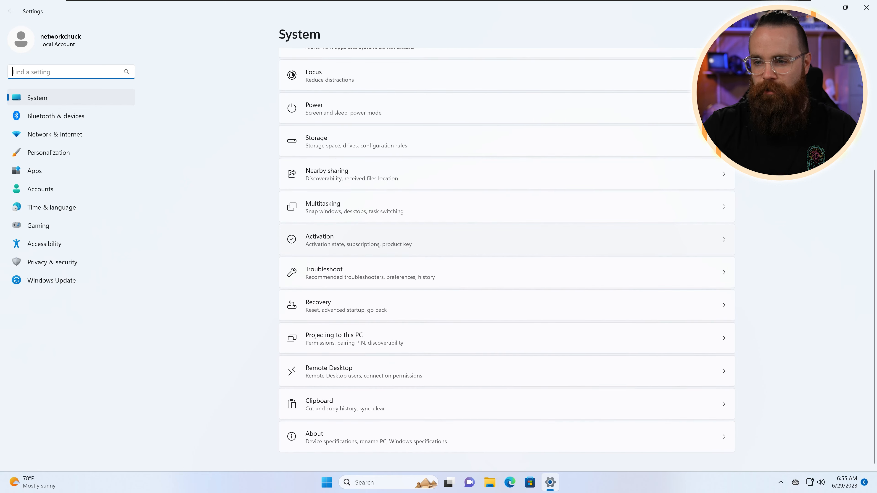
scroll("up", 3)
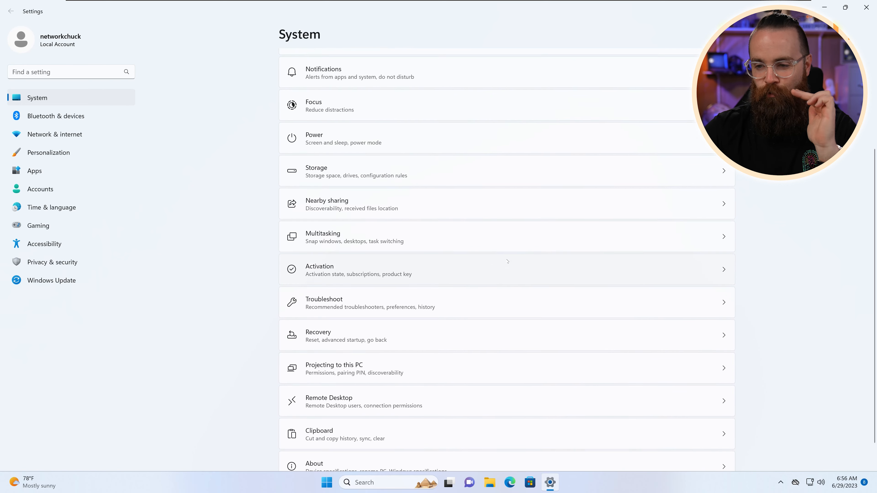
scroll("down", 3)
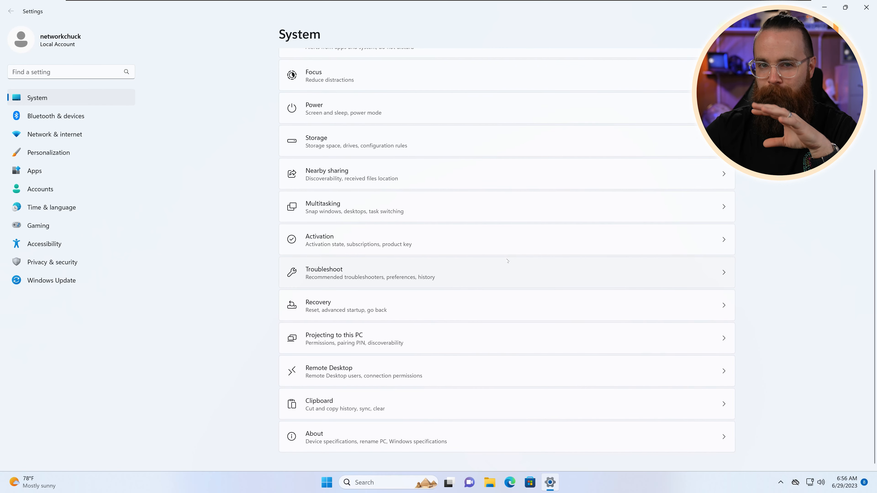
scroll("up", 3)
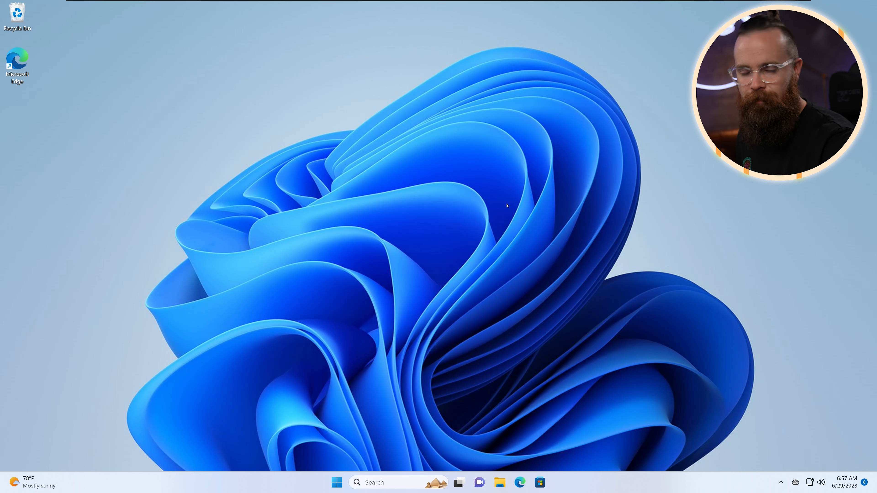
- Launch Control Panel from the taskbar and go to its Network and Internet category
left_click(391, 483)
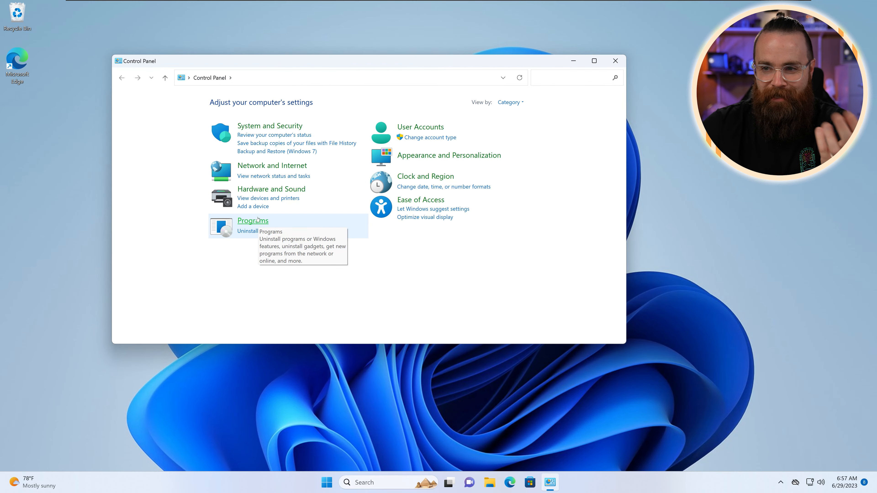
mouse_move(33, 126)
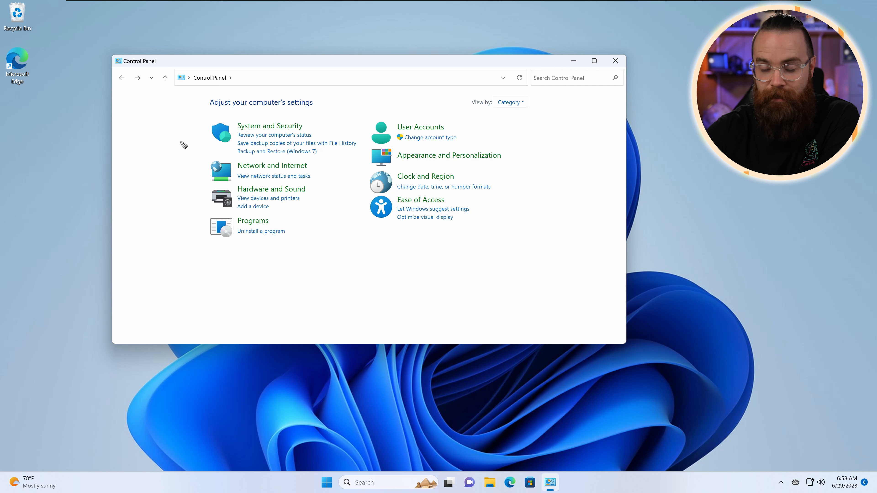
mouse_move(182, 172)
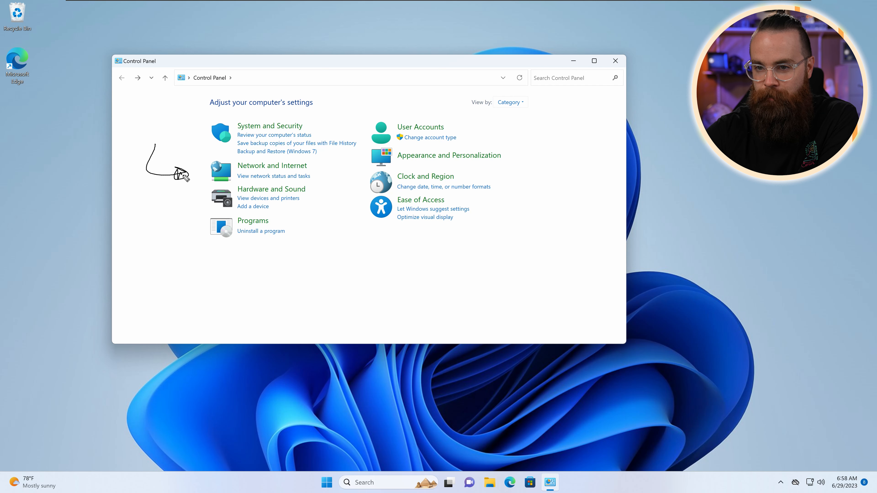
left_click(272, 165)
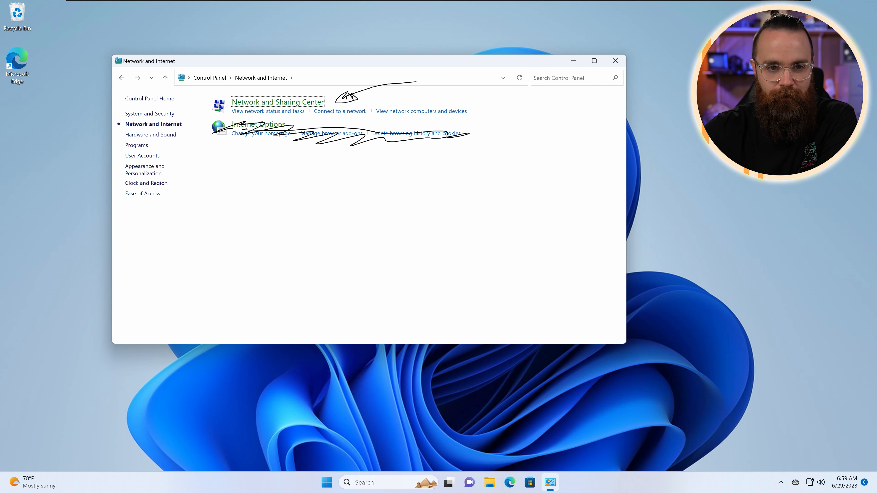
mouse_move(385, 345)
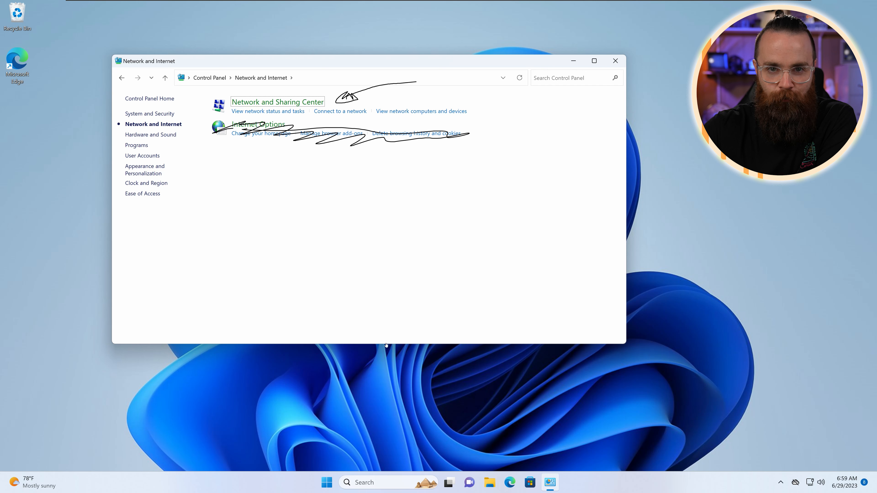
- From Network and Sharing Center, bring up the Ethernet0 connection's Status window
left_click(277, 102)
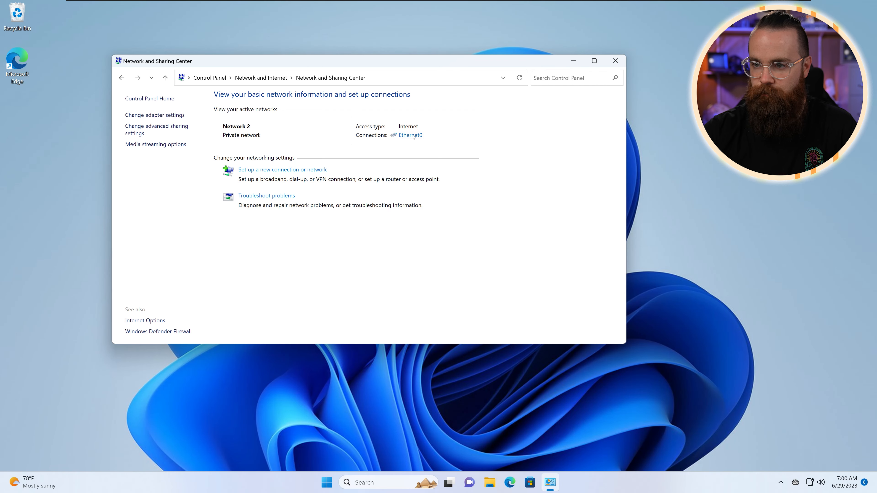
left_click(410, 135)
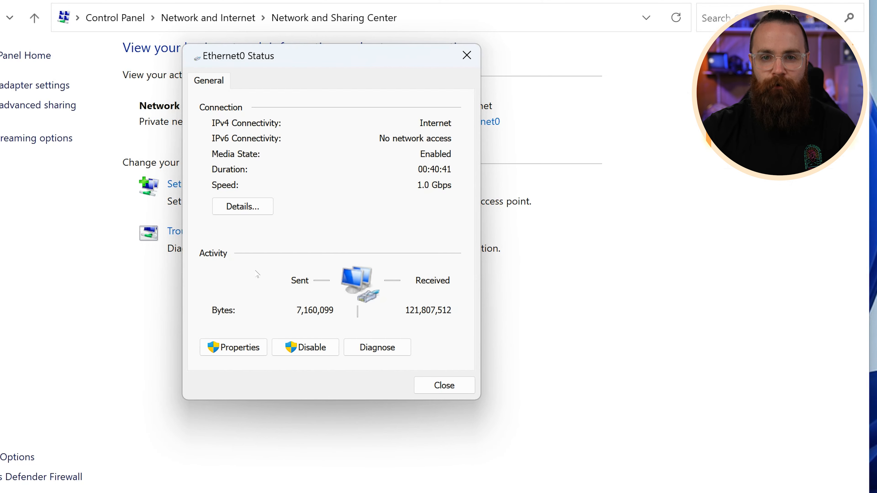
- View the Ethernet0 Internet Protocol Version 4 (TCP/IPv4) properties and cancel without changes
left_click(234, 347)
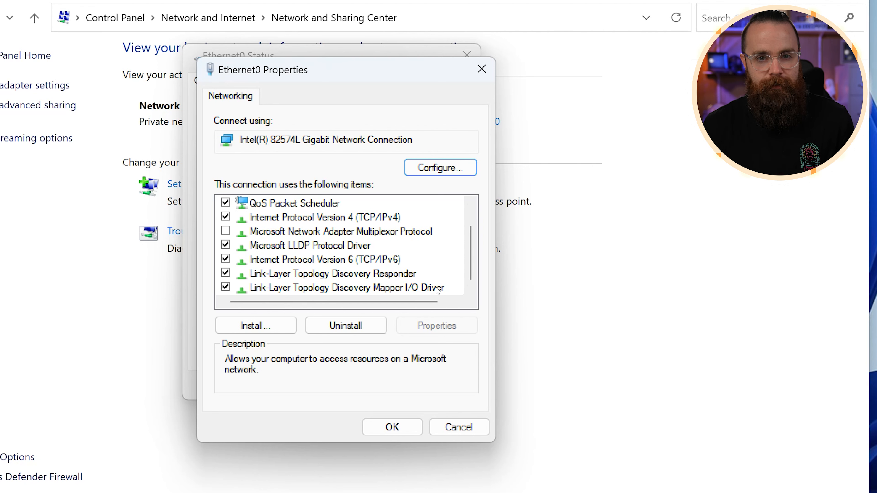
mouse_move(243, 175)
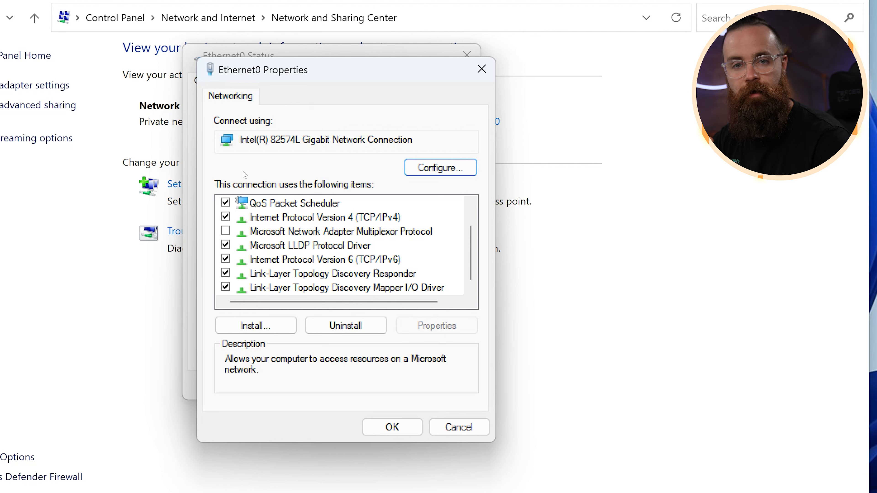
left_click(287, 203)
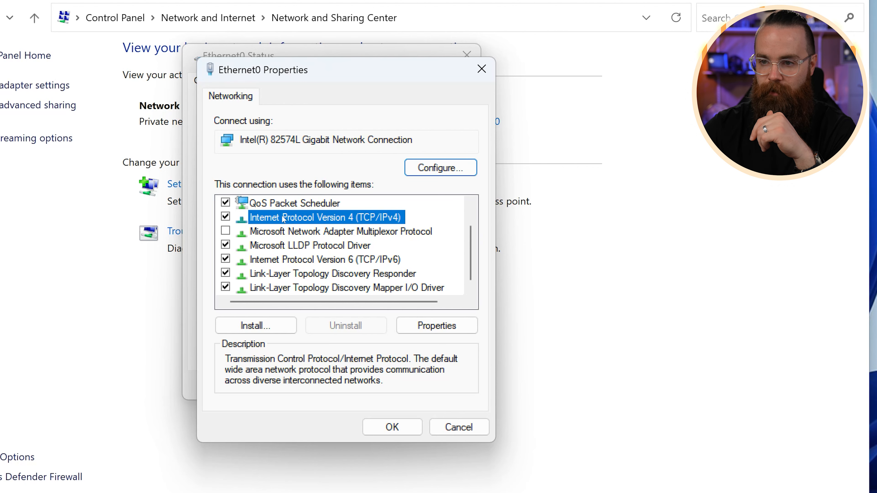
mouse_move(358, 219)
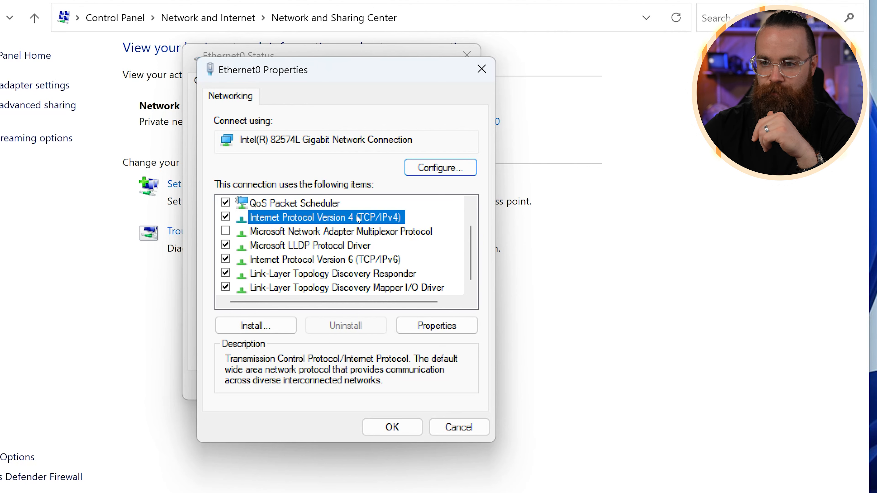
left_click(437, 326)
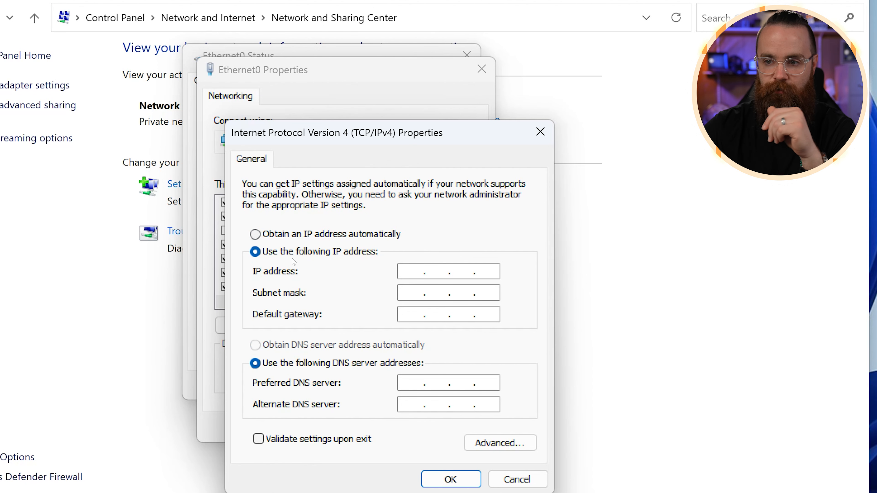
left_click(256, 234)
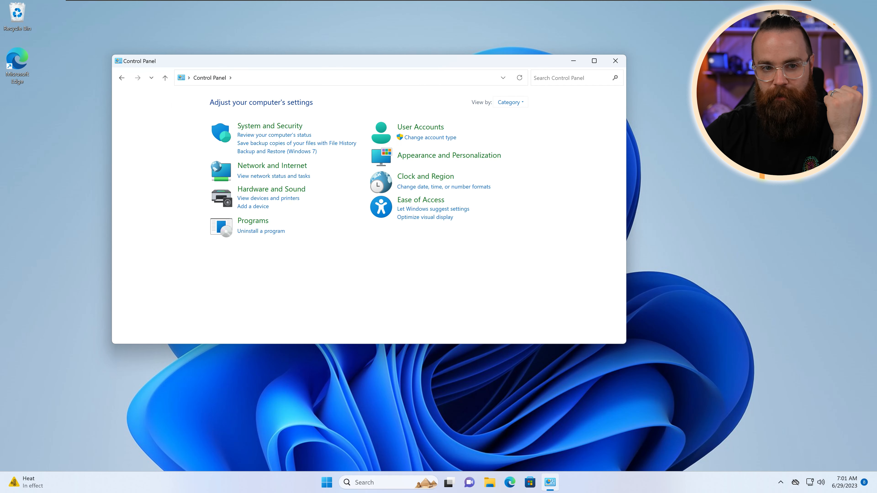
mouse_move(165, 281)
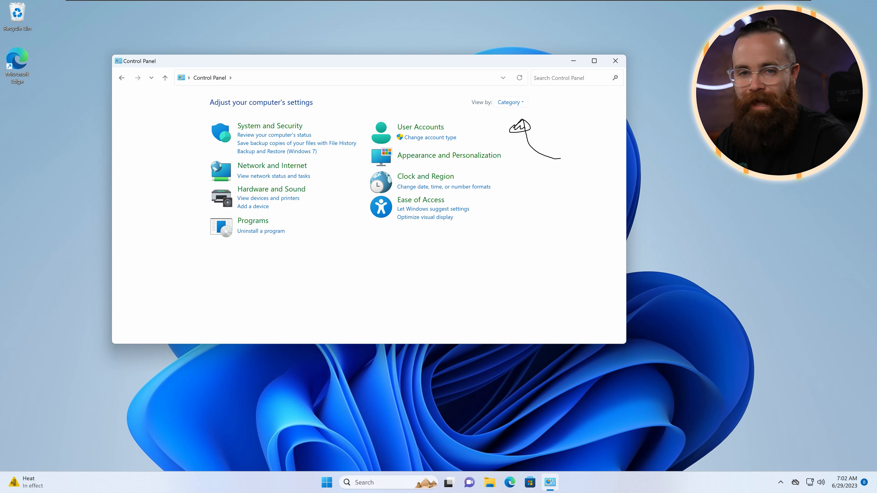
- Switch Control Panel from Category view to Small icons
left_click(510, 102)
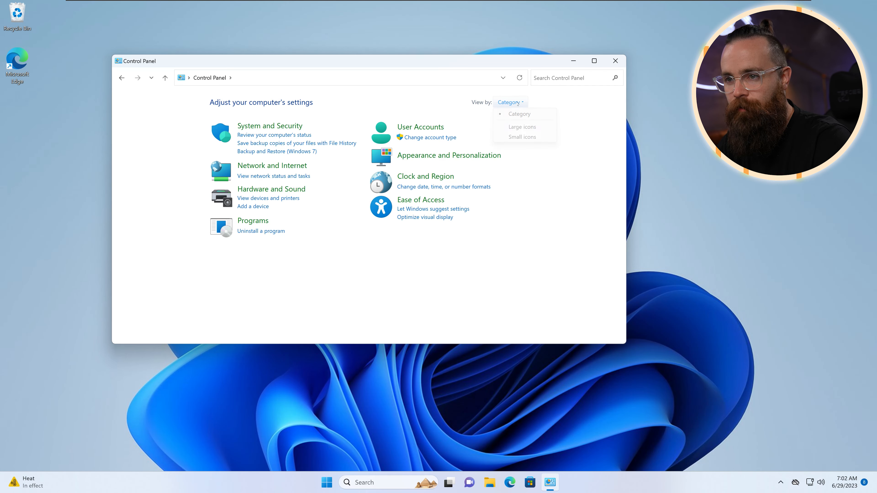
left_click(521, 137)
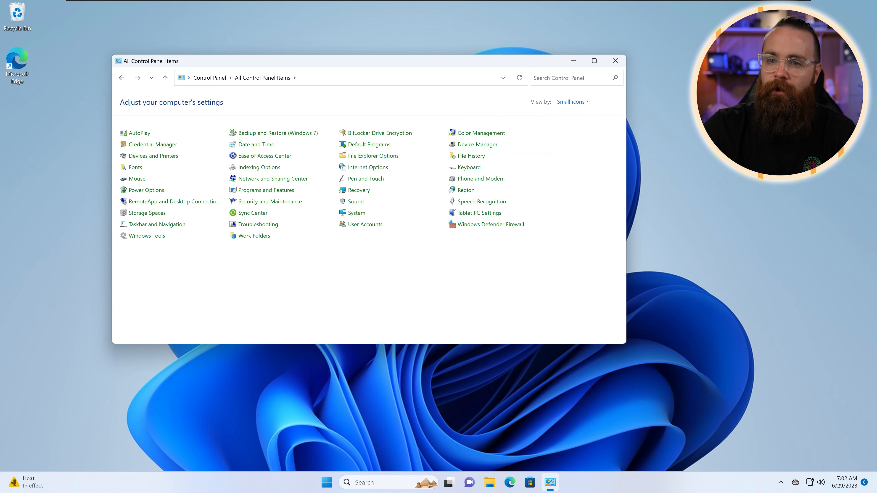
- Launch Phone and Modem from All Control Panel Items, bringing up the Location Information dialog
left_click(593, 60)
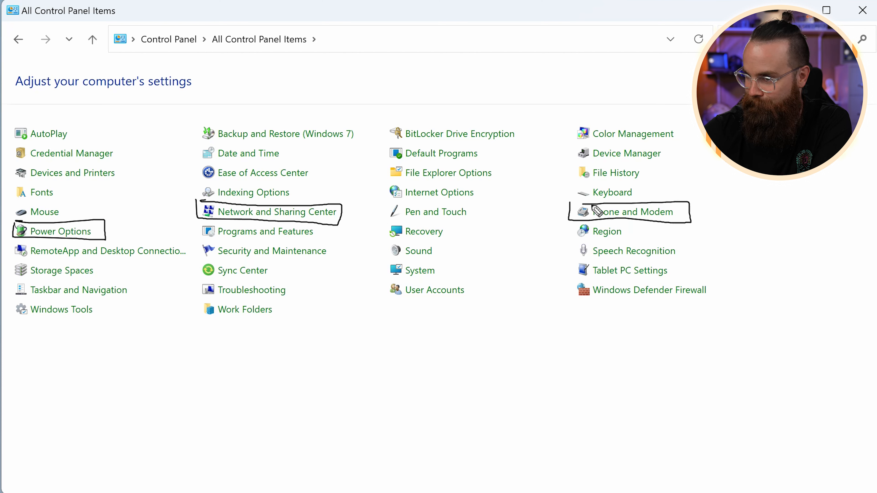
mouse_move(753, 199)
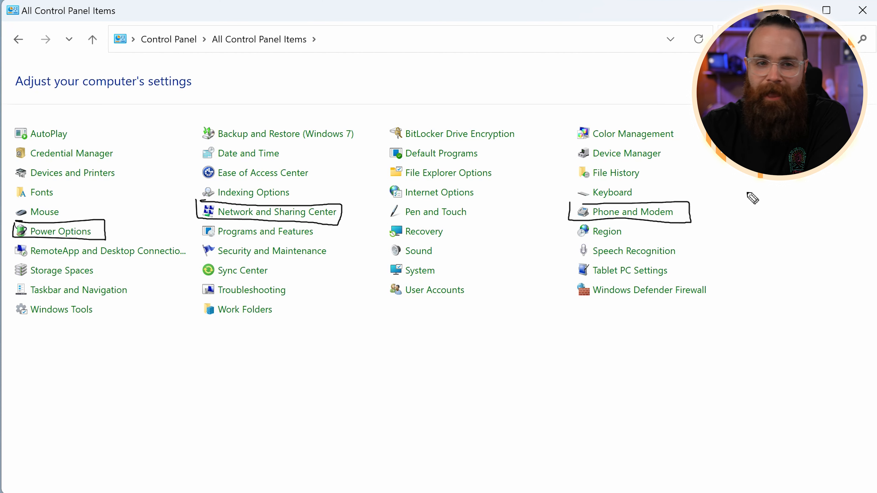
left_click(632, 211)
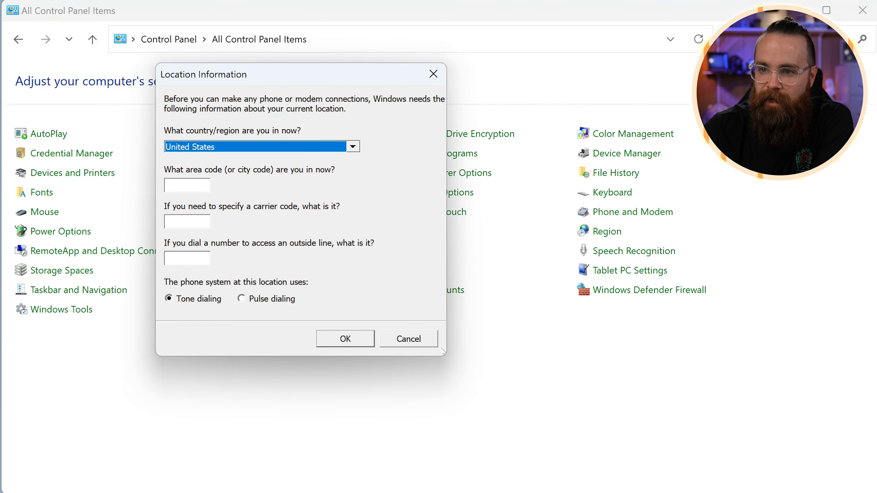